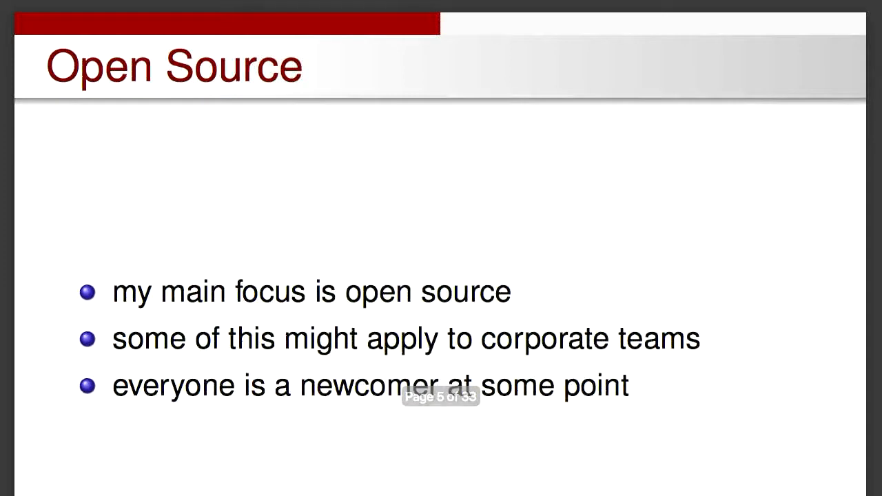
key(Right)
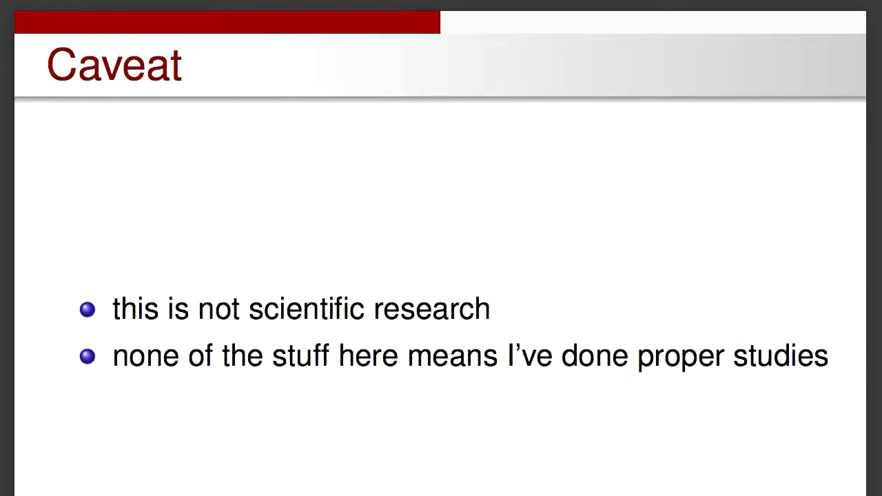
key(Right)
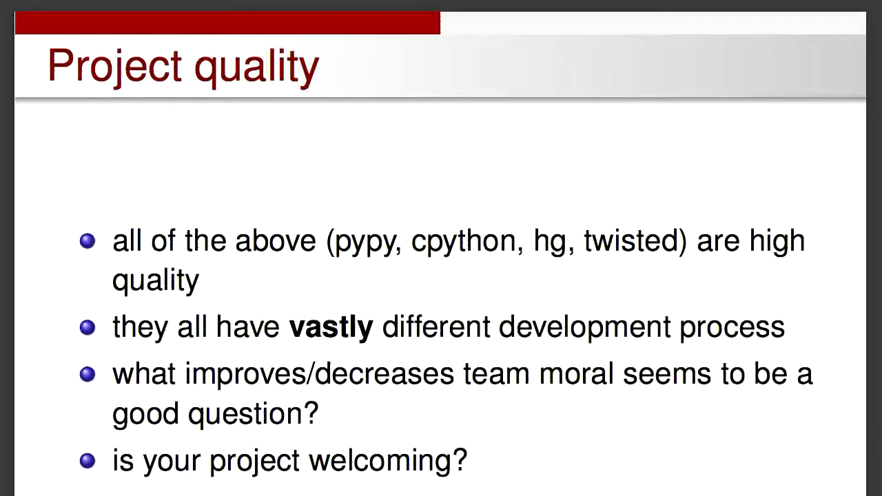
key(right)
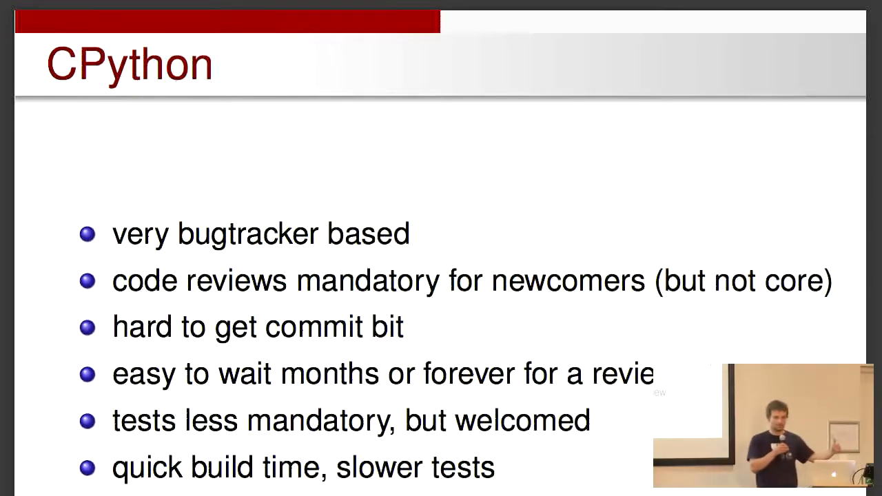